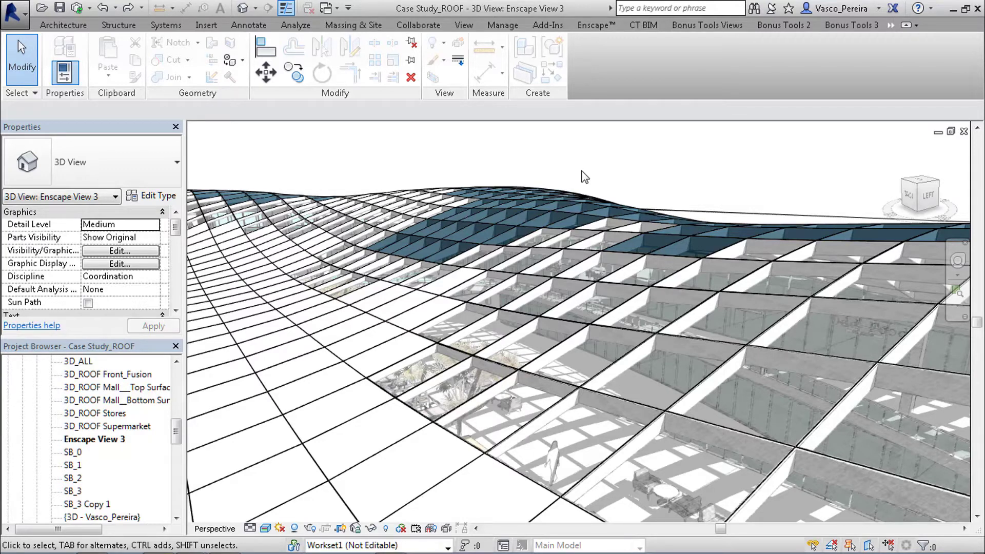
mouse_move(595, 159)
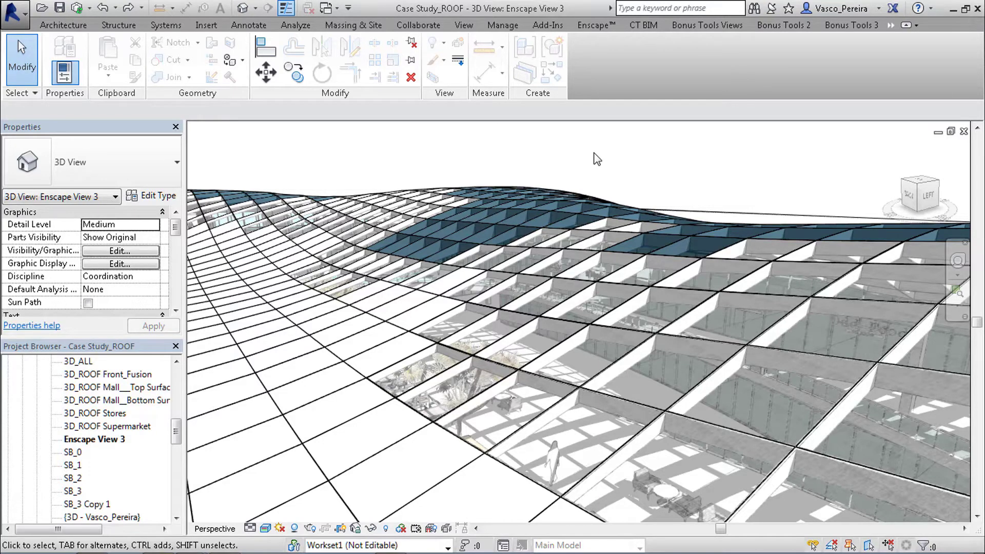
- Select a GEN-5pt_Panel roof panel to review its Material 1–4 values C1–C4
left_click(421, 495)
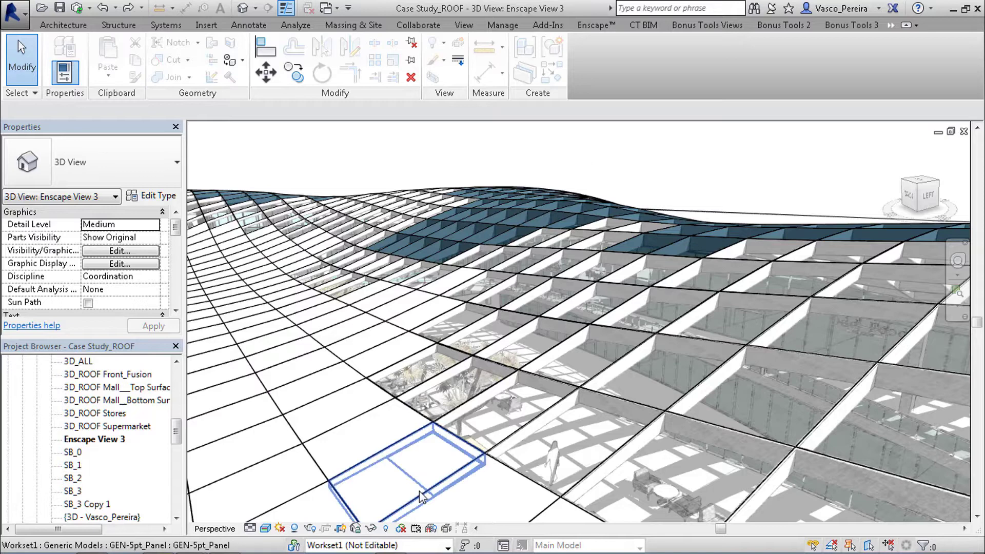
mouse_move(408, 475)
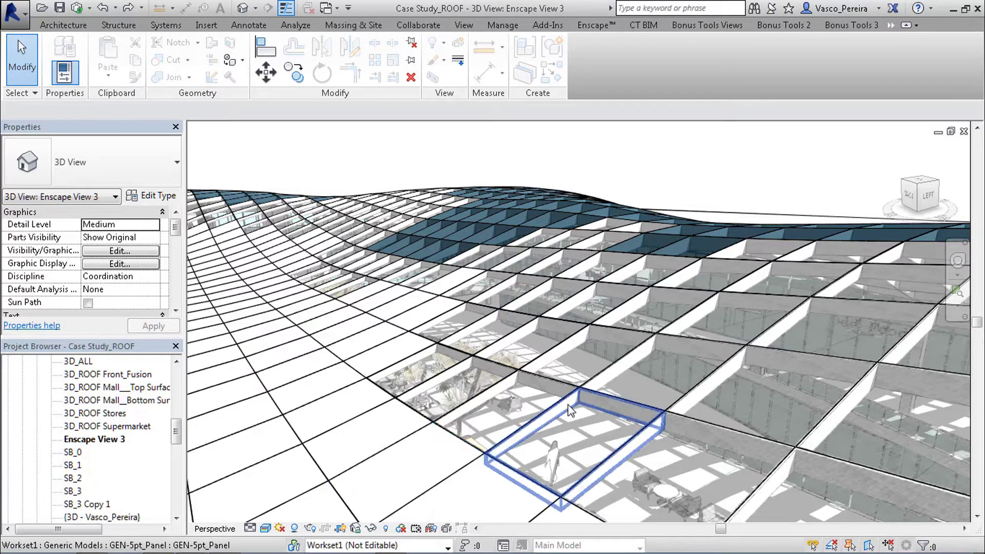
mouse_move(570, 410)
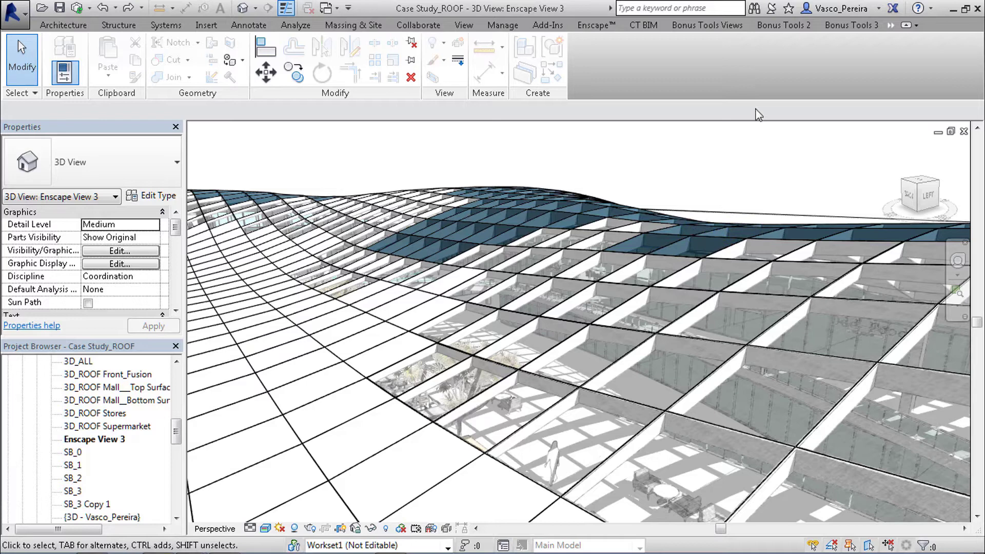
mouse_move(703, 171)
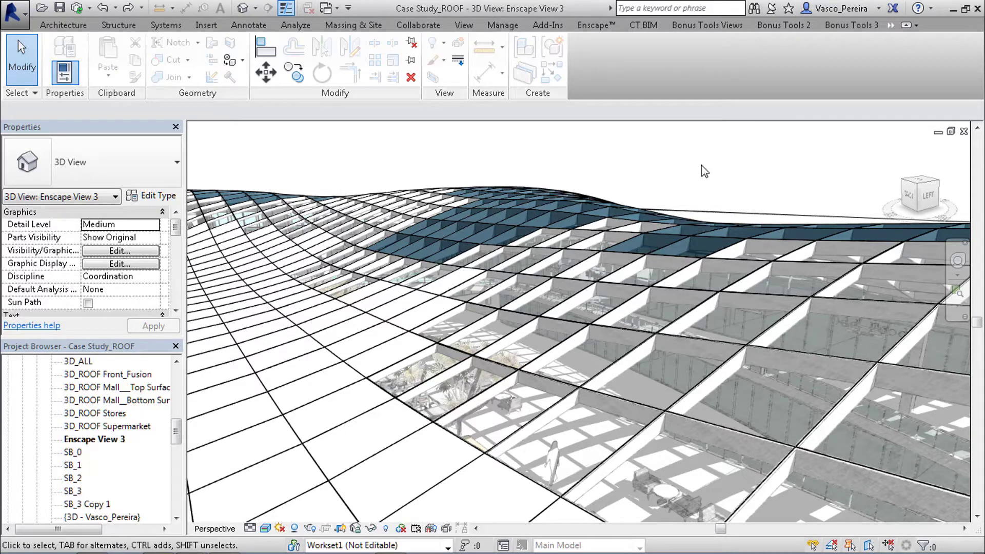
mouse_move(703, 167)
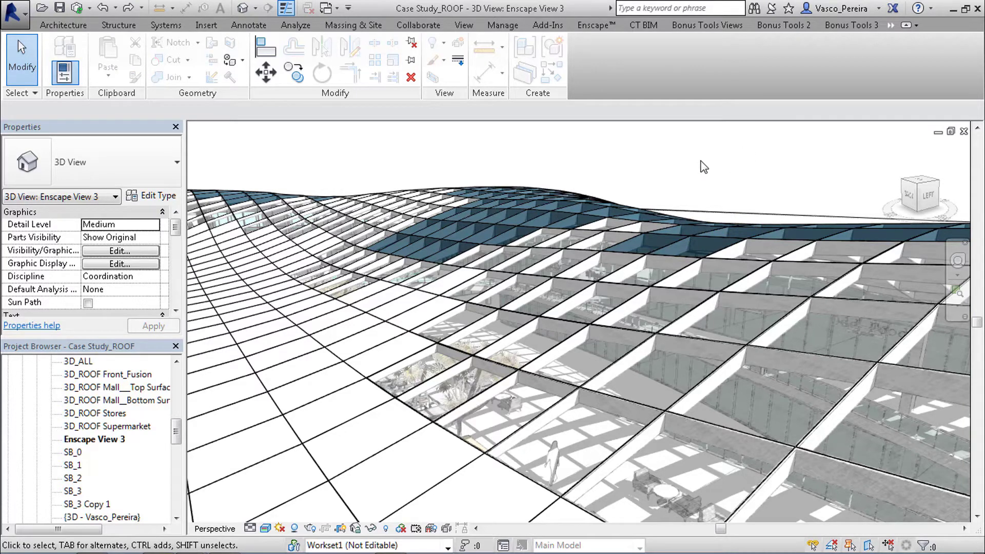
left_click(521, 214)
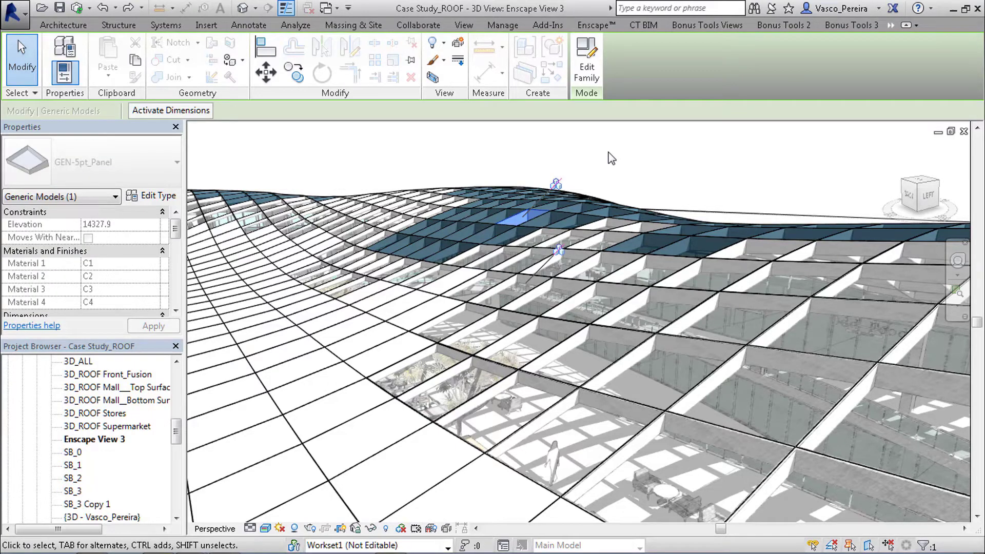
mouse_move(586, 60)
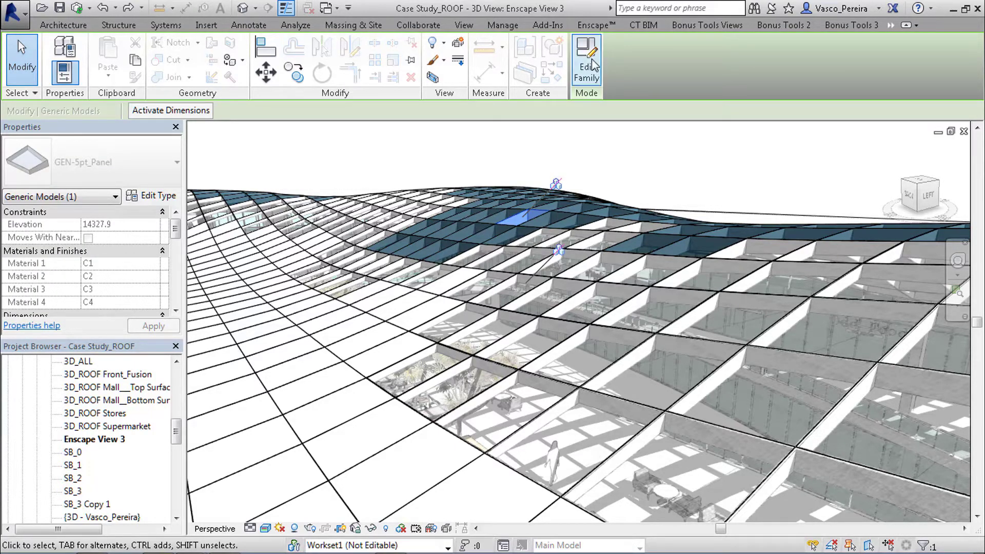
- Edit the GEN-5pt_Panel family to view its adaptive five-point panel
left_click(585, 60)
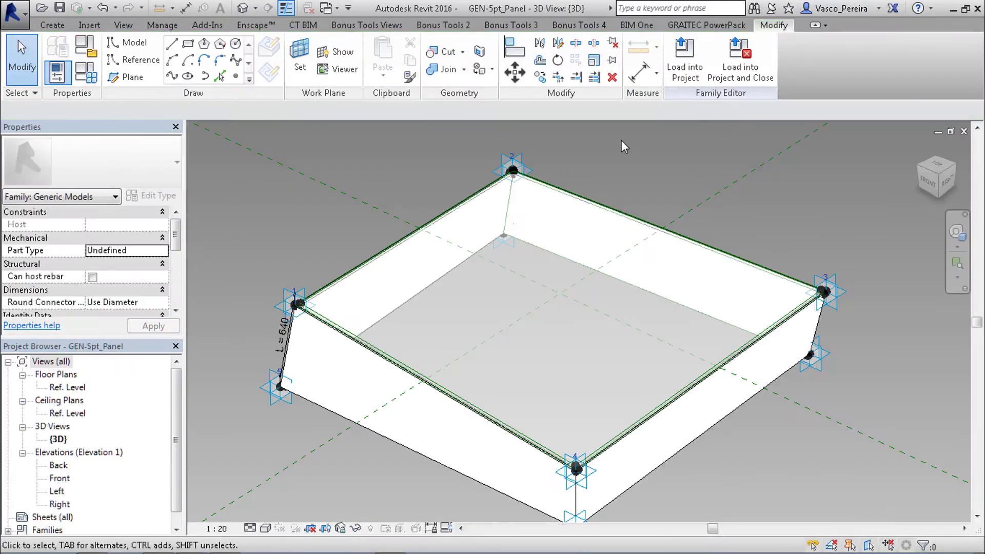
mouse_move(563, 157)
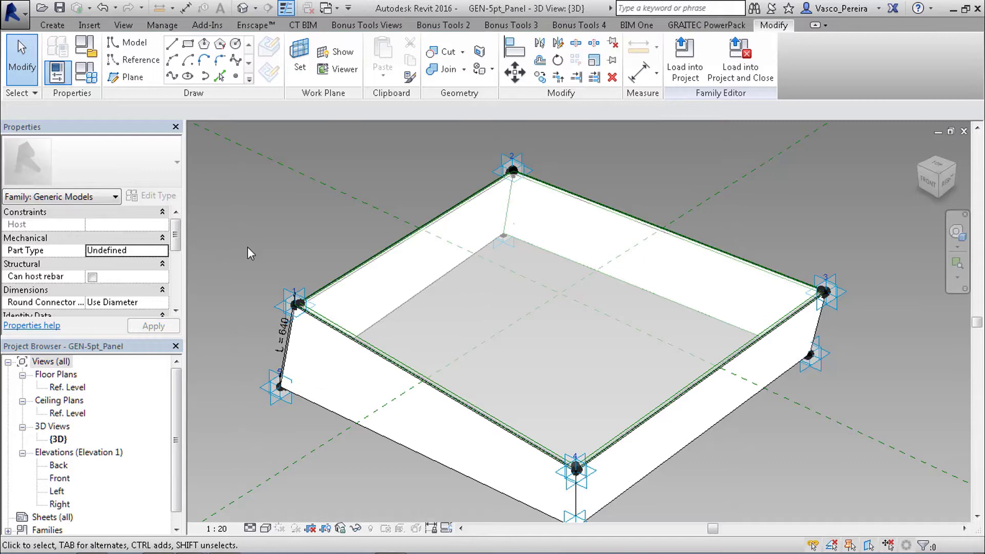
left_click(281, 385)
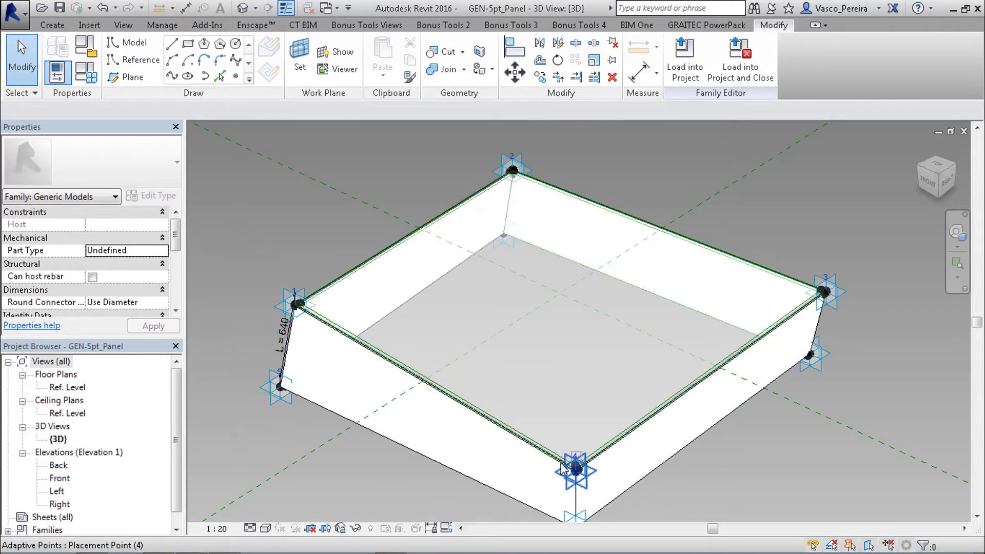
left_click(279, 386)
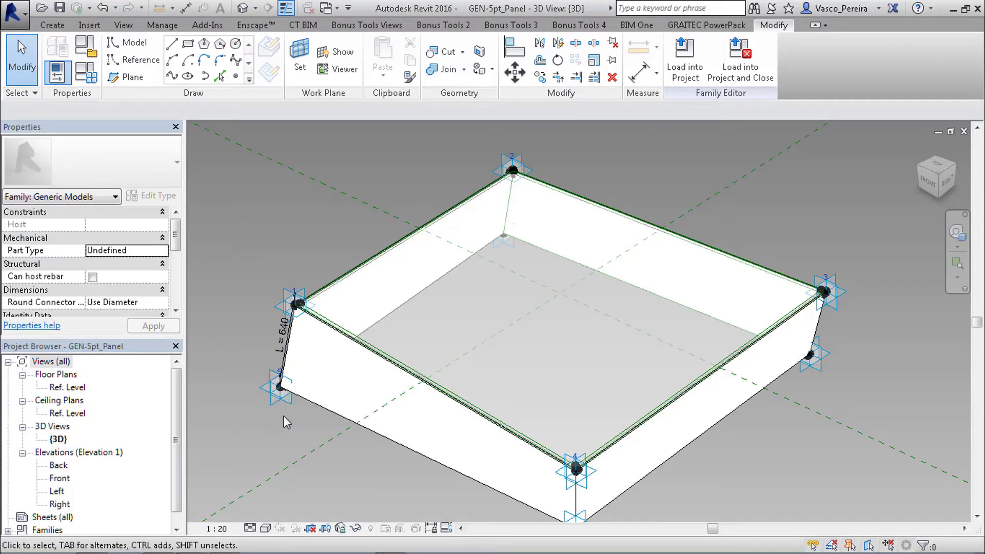
left_click(383, 322)
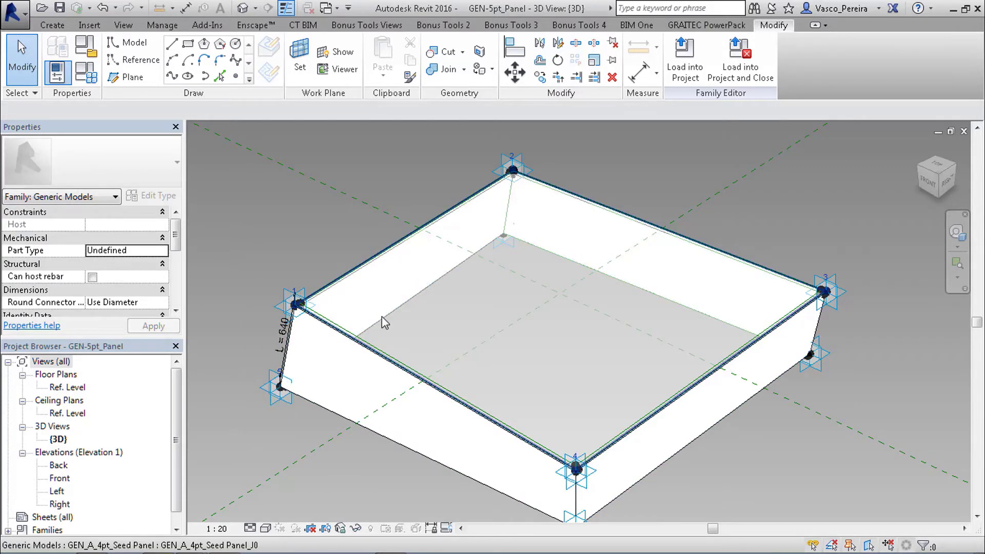
- Open the nested GEN_A_4pt_Seed Panel family to view its flat surface
left_click(492, 308)
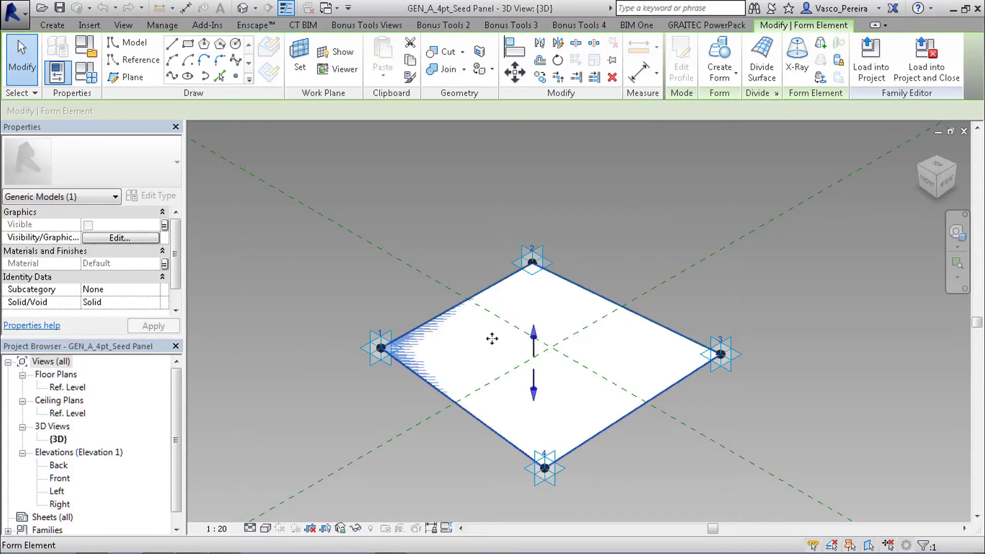
mouse_move(525, 314)
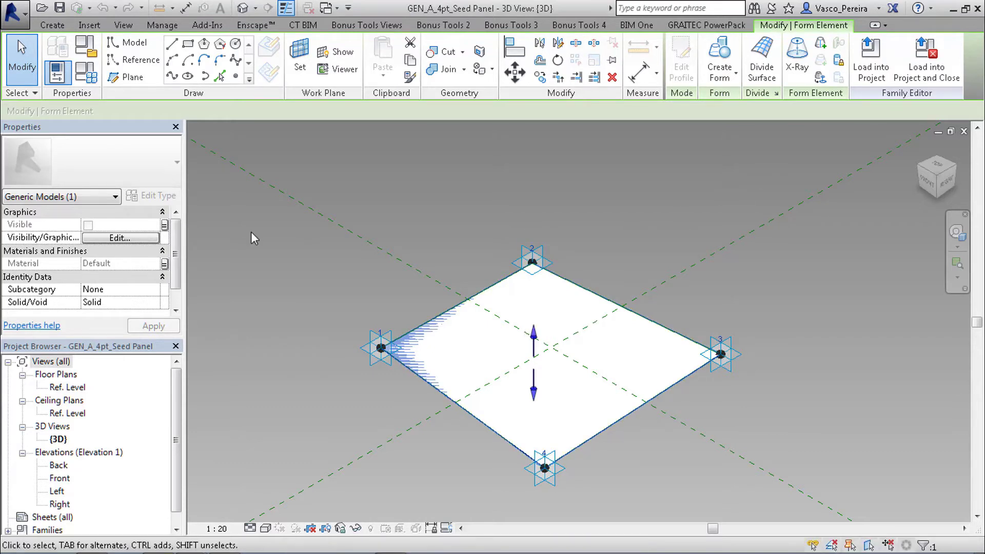
mouse_move(165, 224)
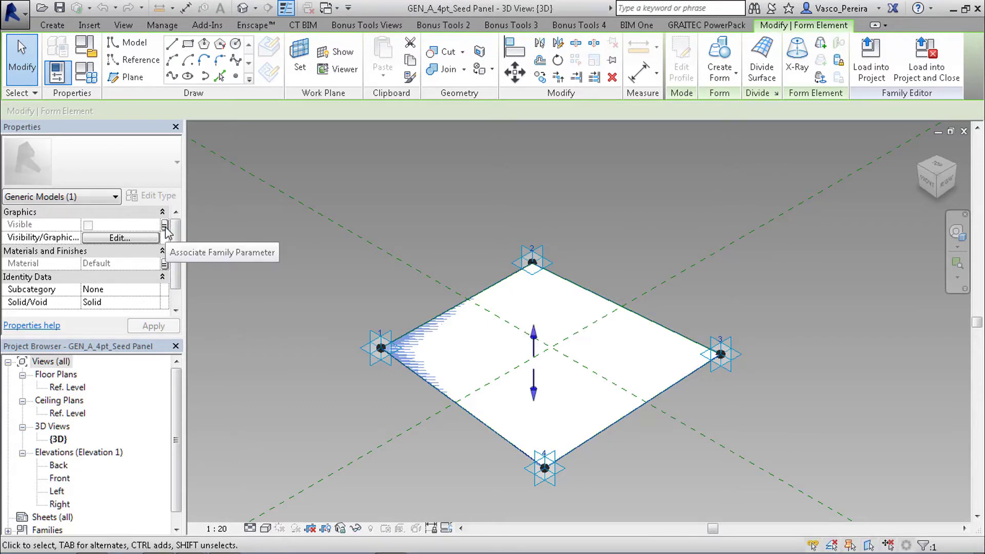
- Associate the surface material with the Material 3 family parameter
left_click(165, 265)
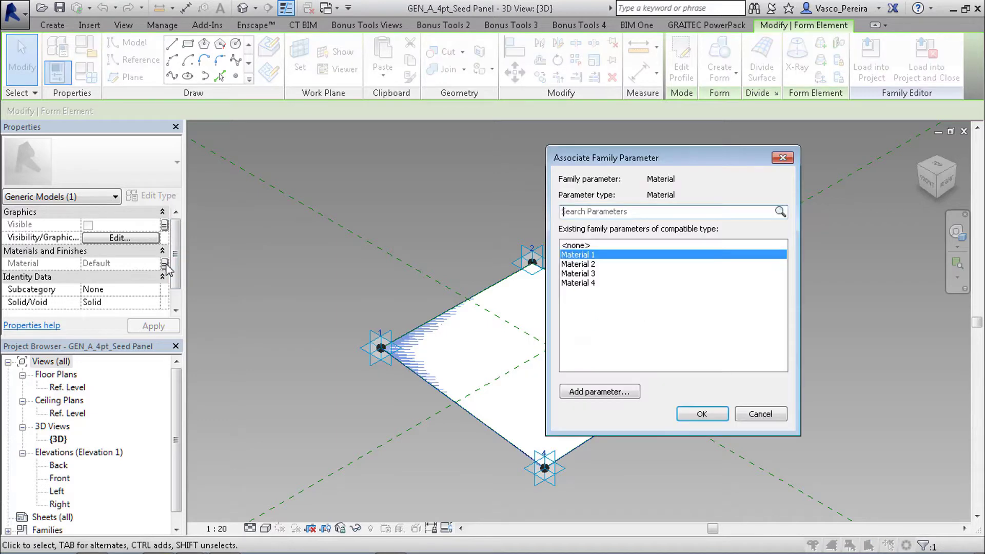
left_click(577, 263)
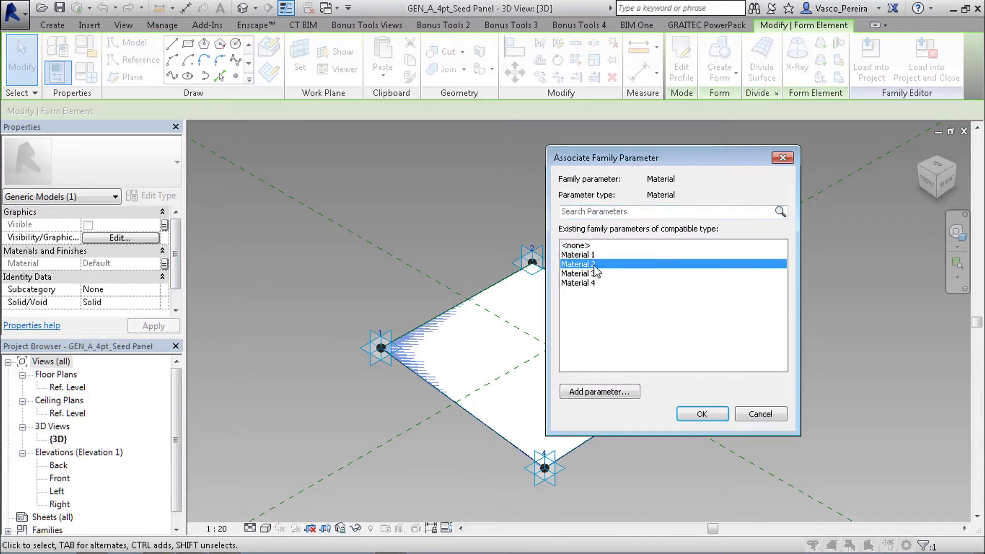
left_click(578, 283)
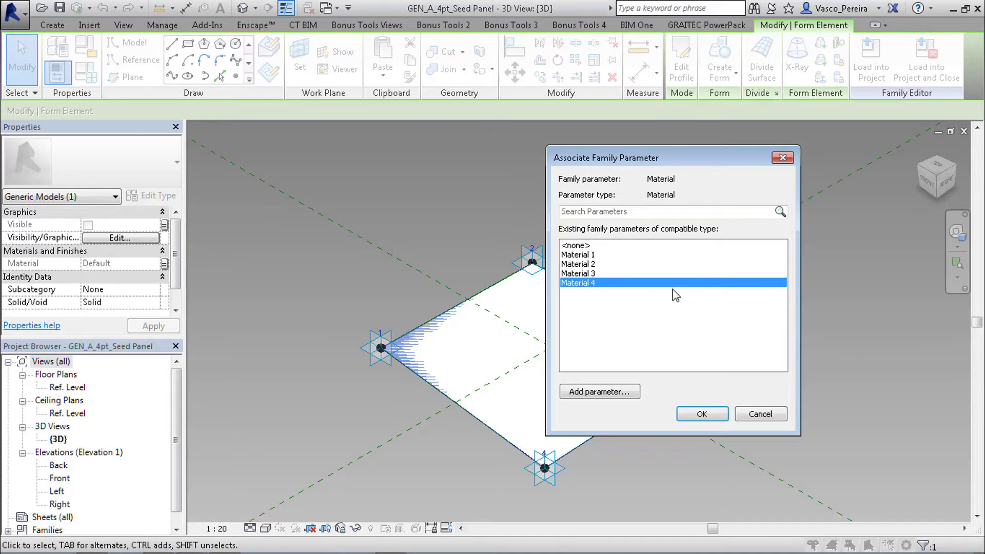
left_click(576, 254)
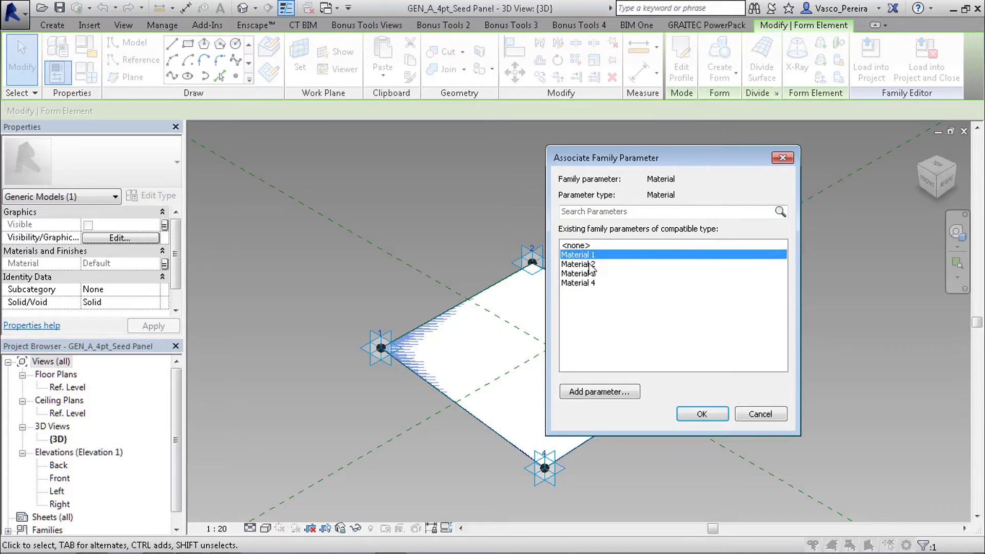
left_click(577, 274)
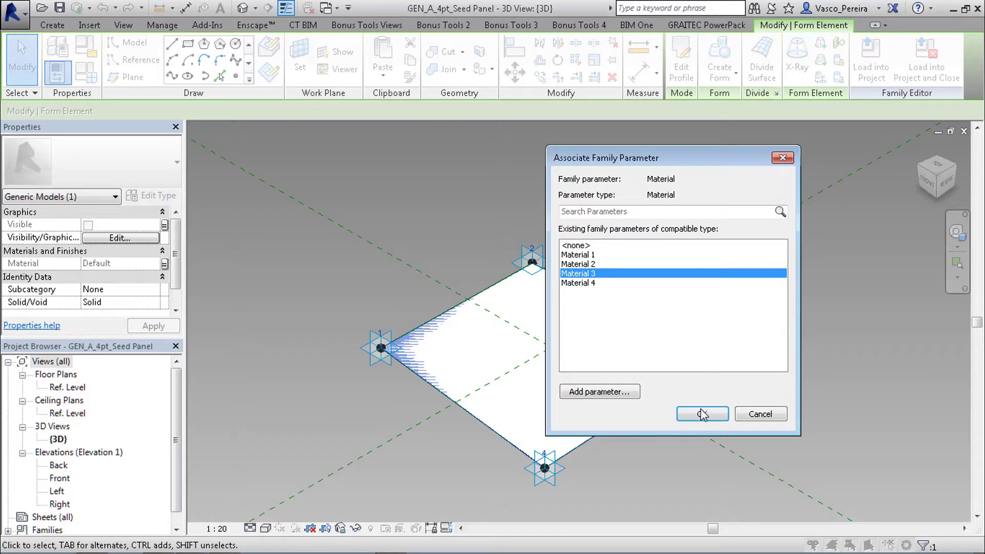
left_click(702, 414)
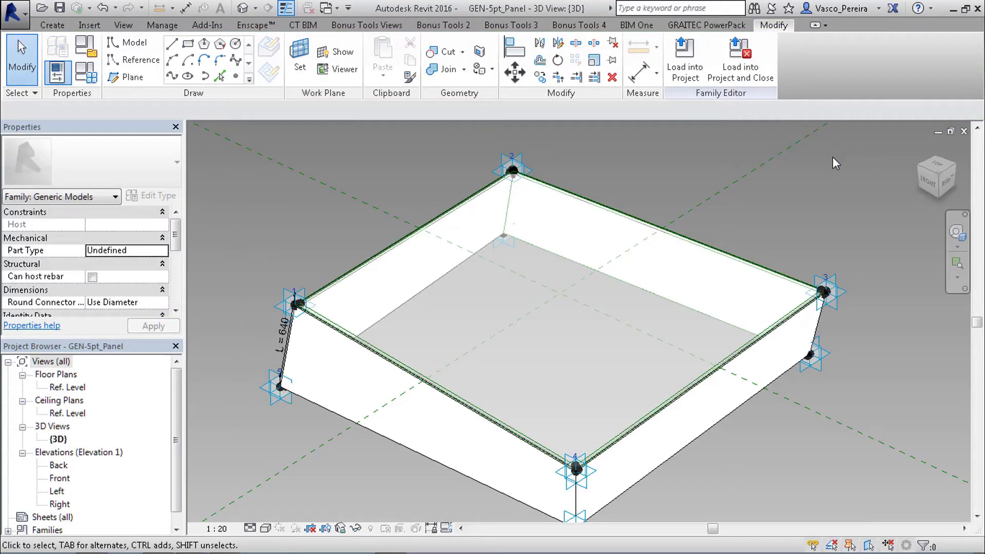
- Select the nested seed panel and open Family Types showing Materials C1–C4
left_click(640, 258)
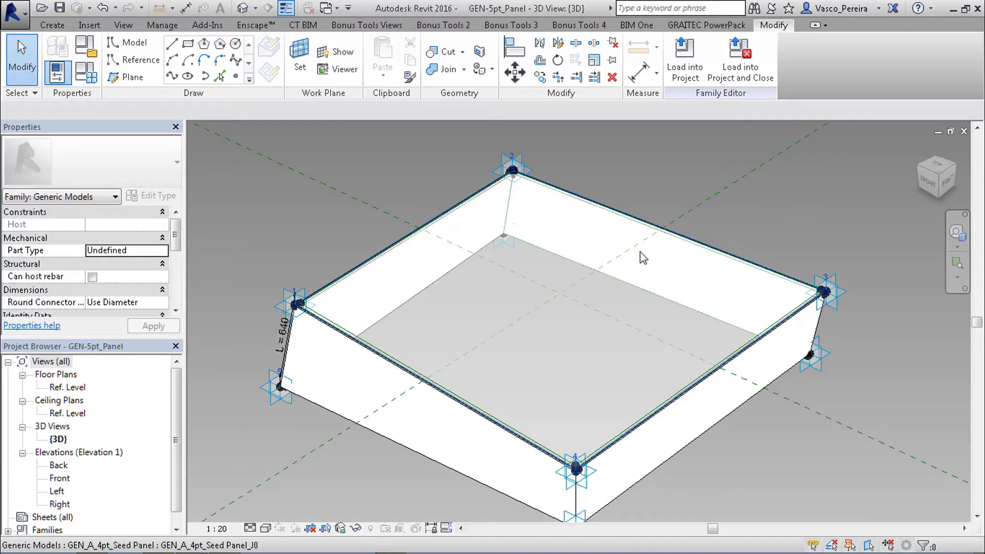
left_click(565, 283)
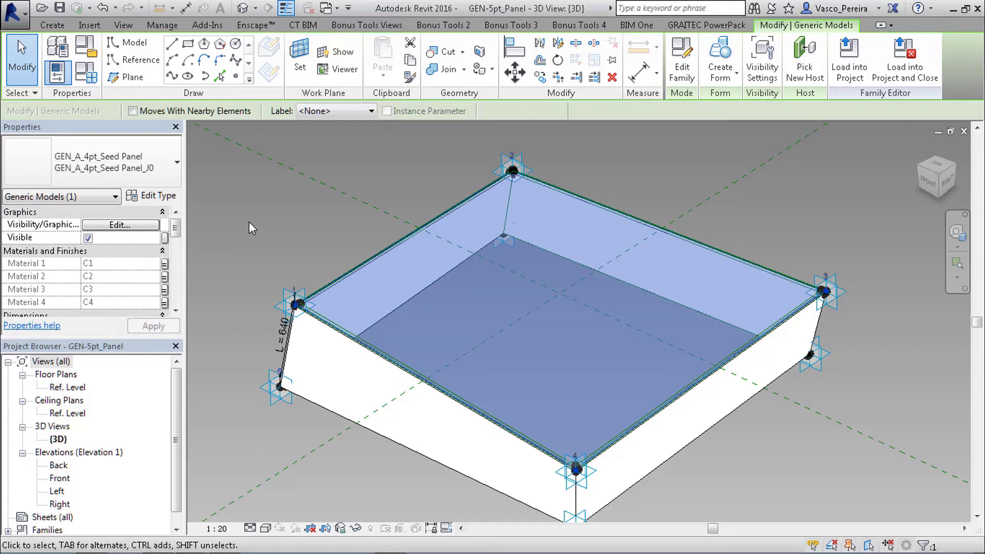
left_click(367, 176)
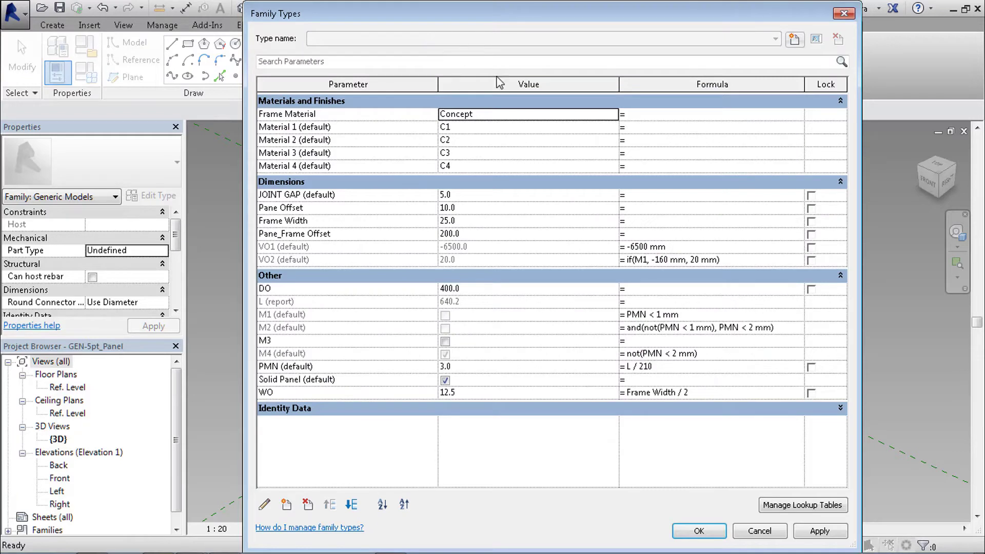
mouse_move(853, 160)
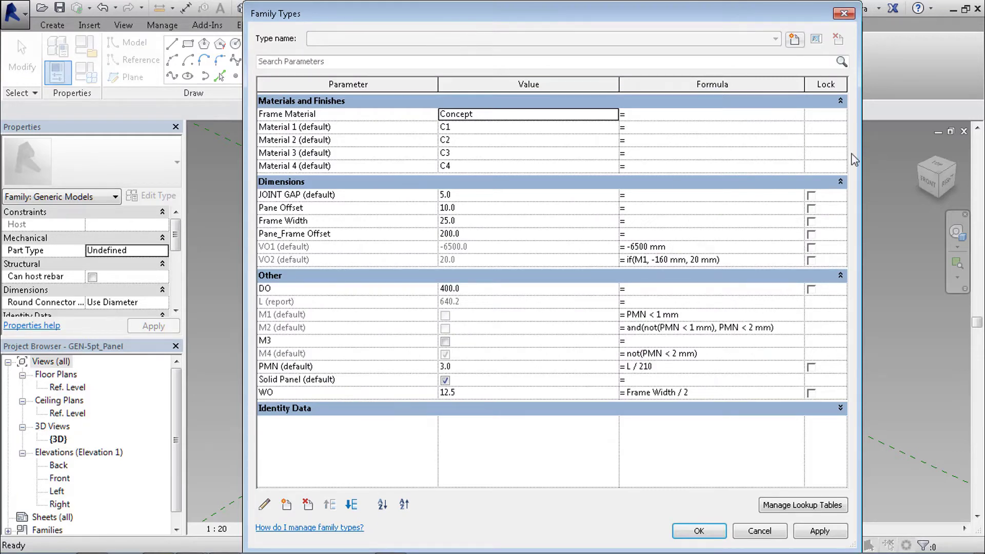
mouse_move(677, 127)
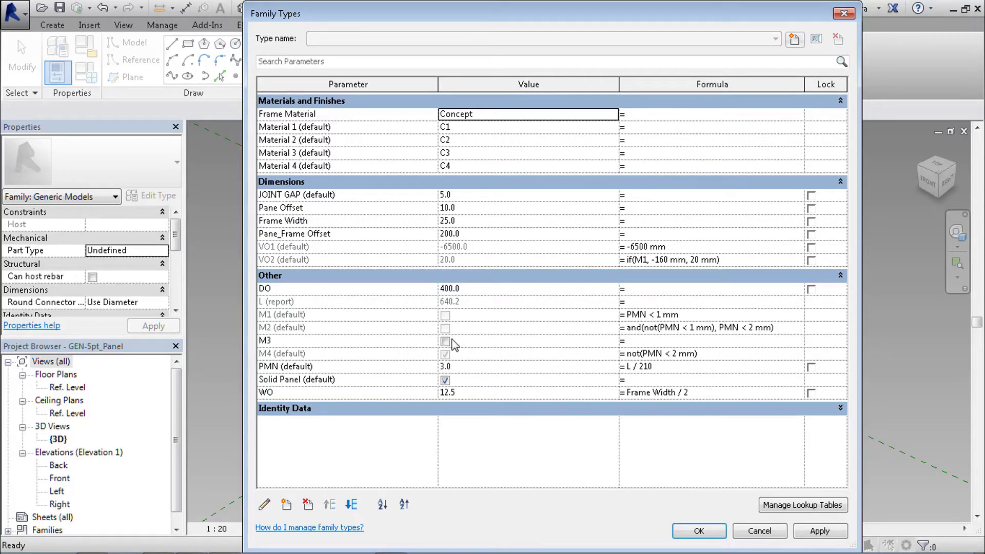
mouse_move(703, 323)
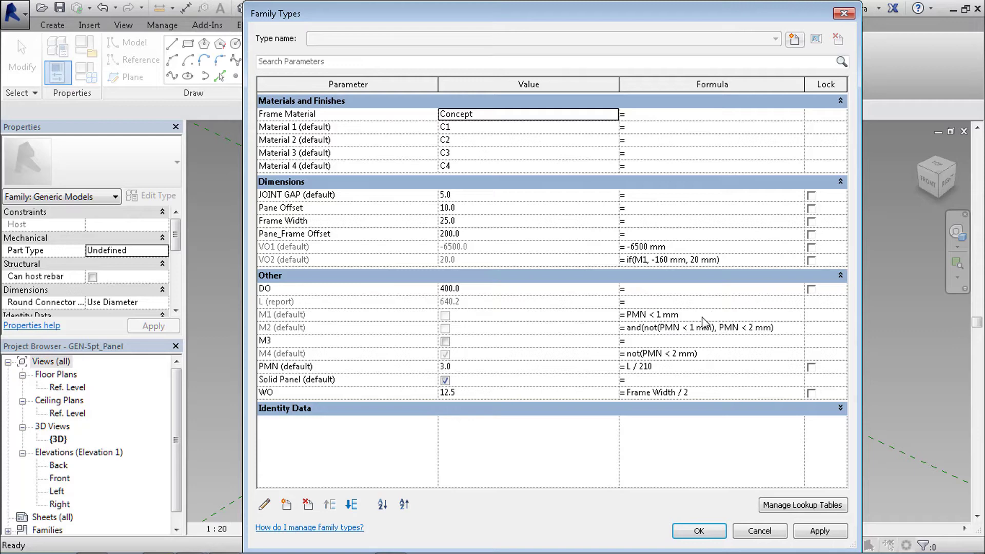
mouse_move(246, 298)
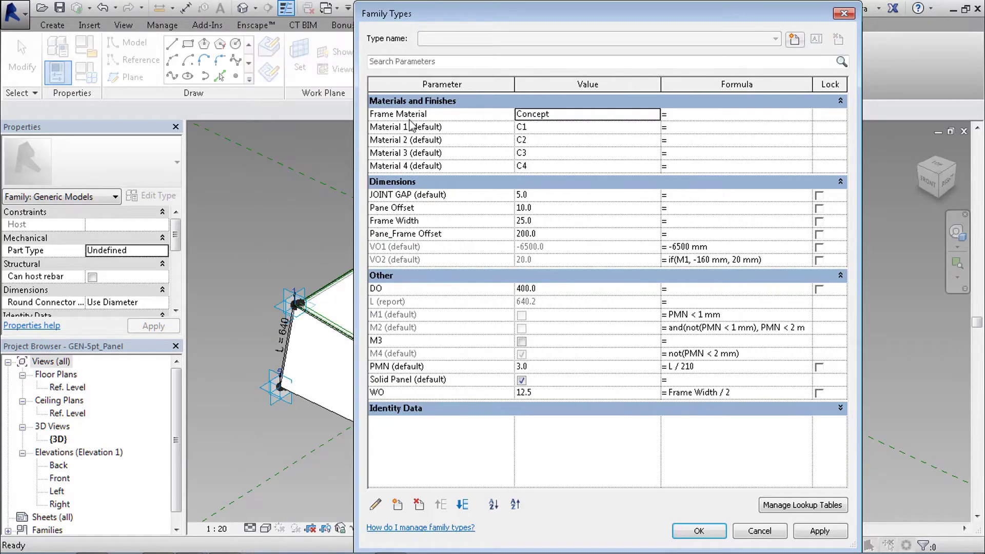
mouse_move(451, 21)
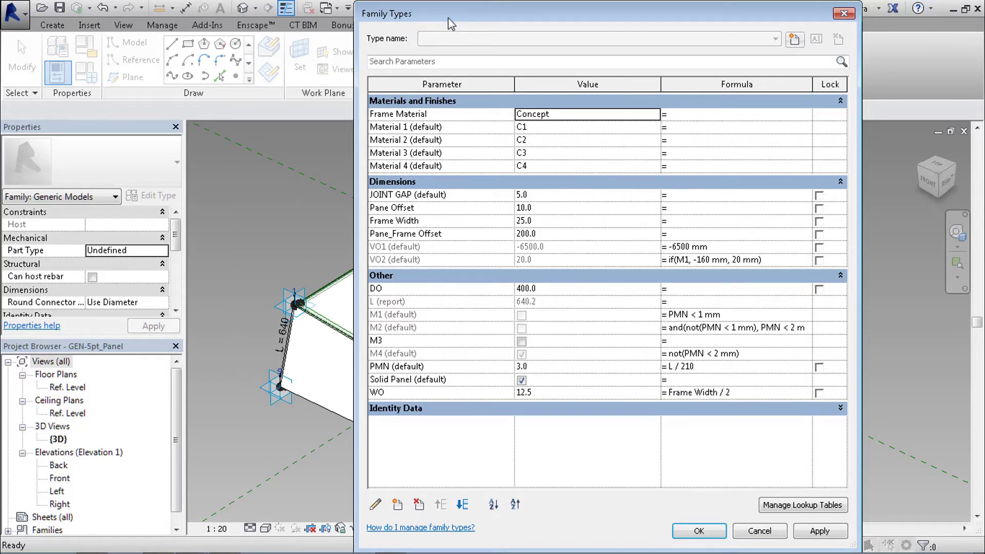
mouse_move(726, 312)
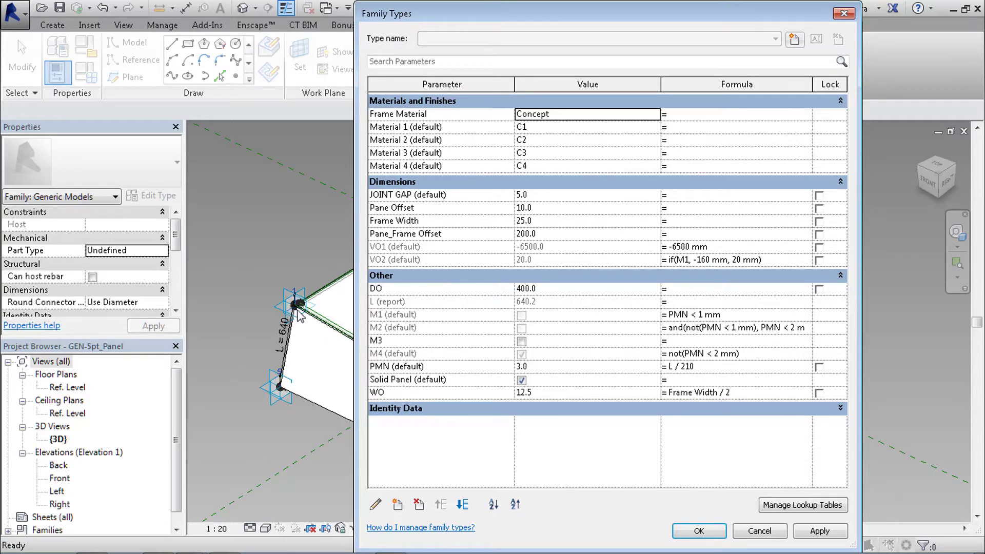
- Inspect the L report parameter (640.2) and the PMN formula L / 210
left_click(587, 302)
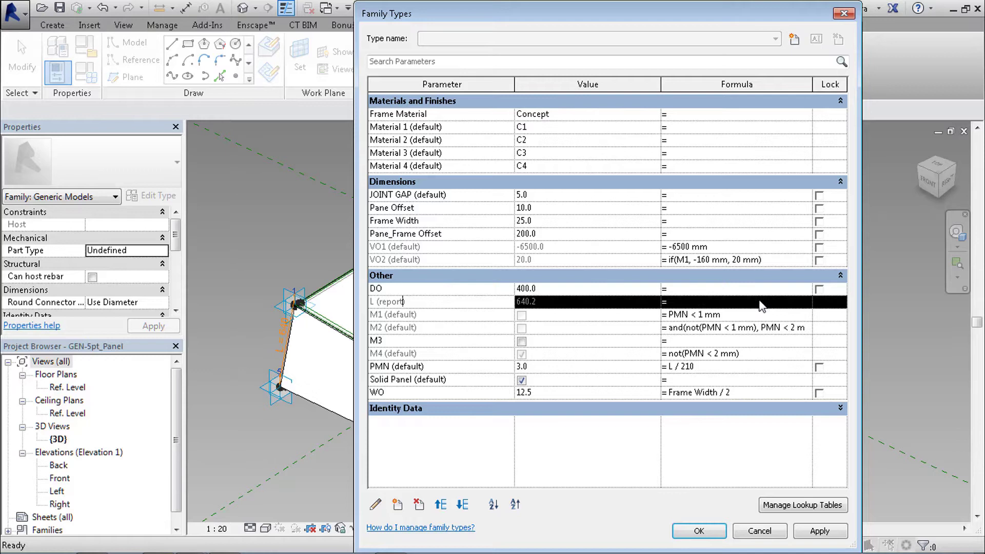
left_click(395, 366)
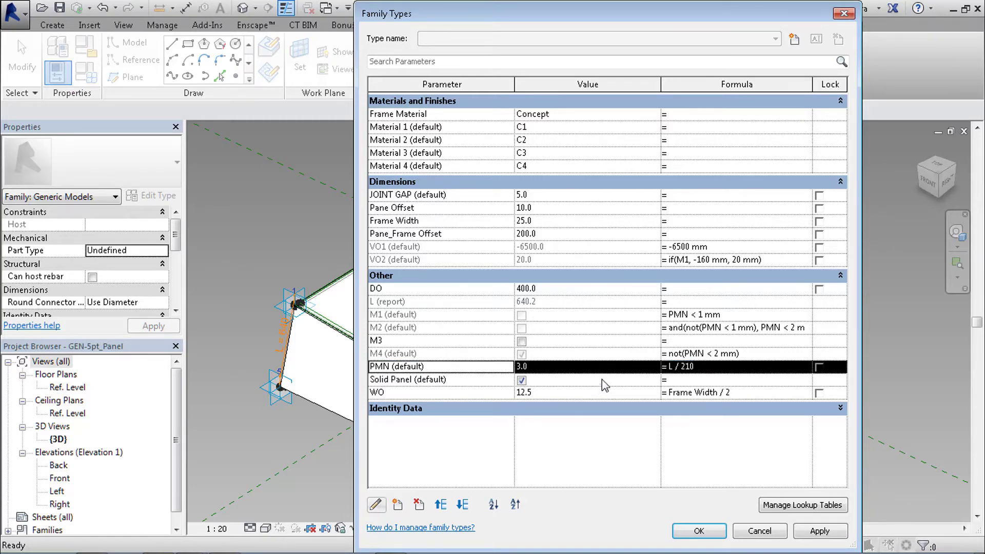
mouse_move(655, 87)
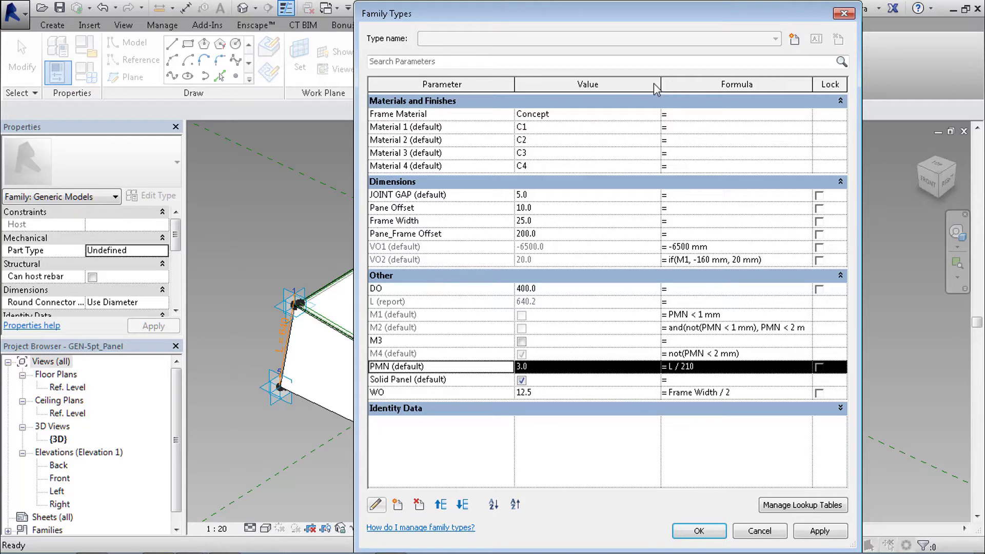
mouse_move(601, 373)
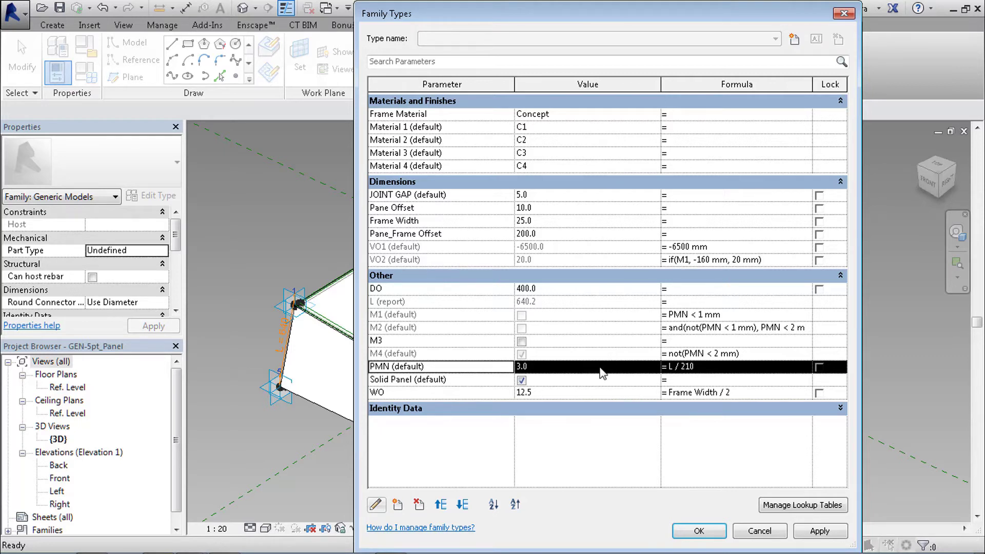
mouse_move(670, 90)
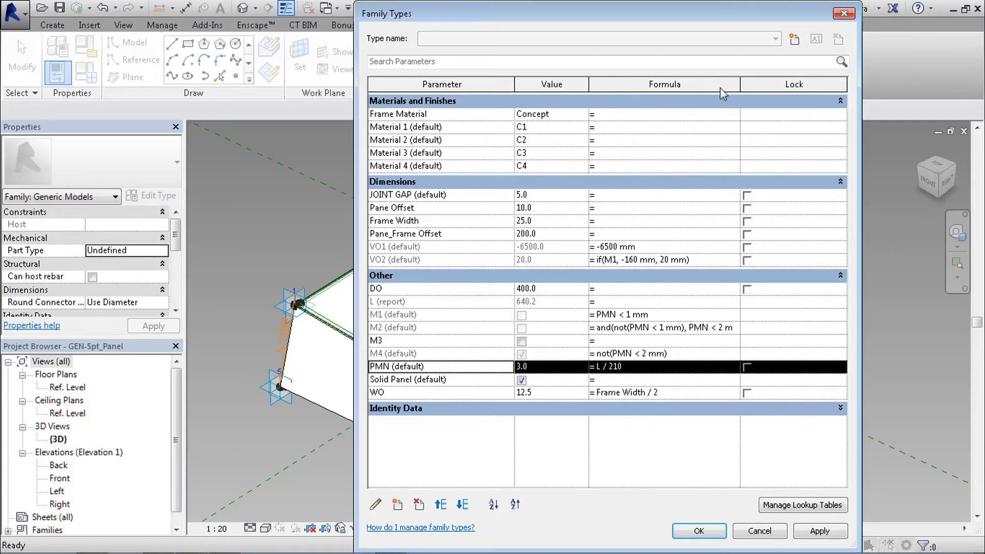
mouse_move(422, 330)
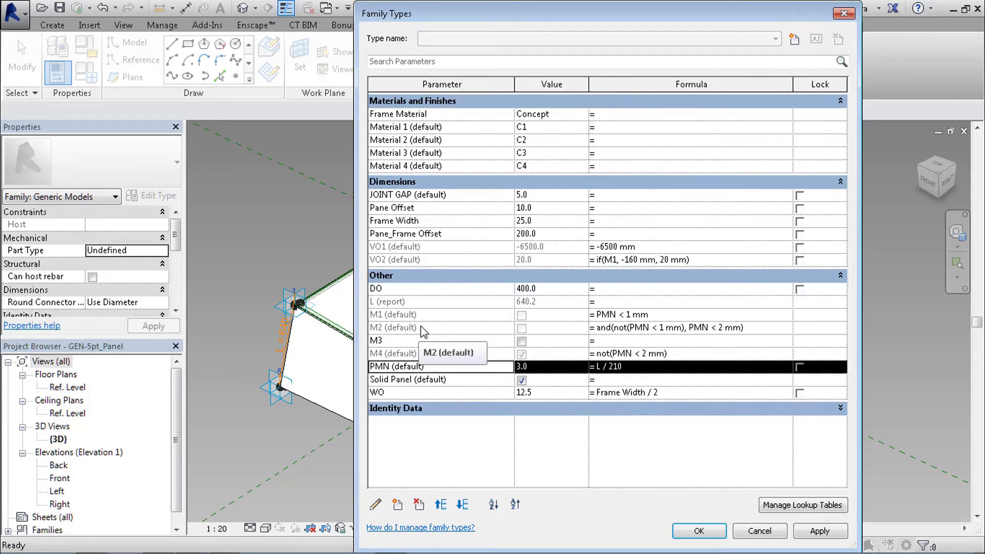
mouse_move(421, 317)
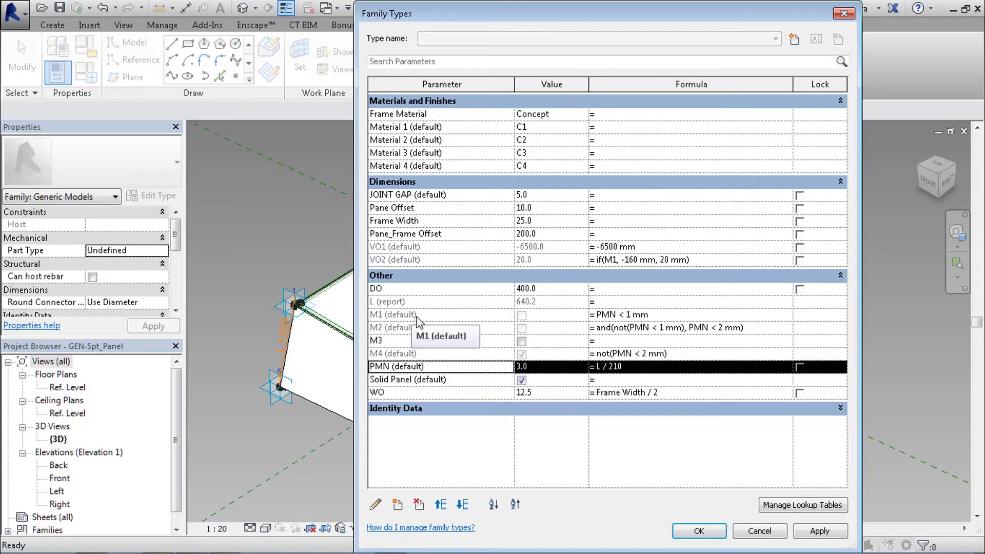
mouse_move(464, 363)
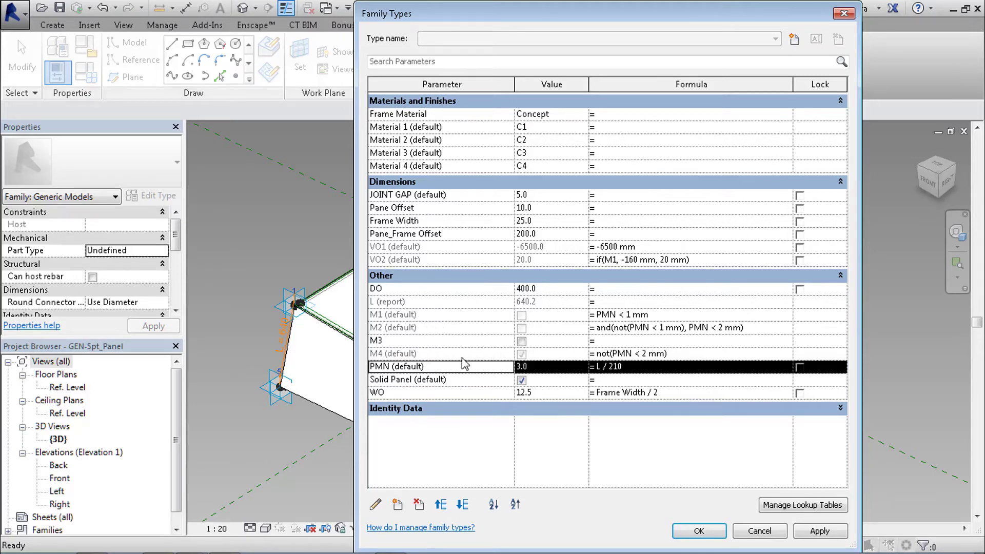
mouse_move(499, 344)
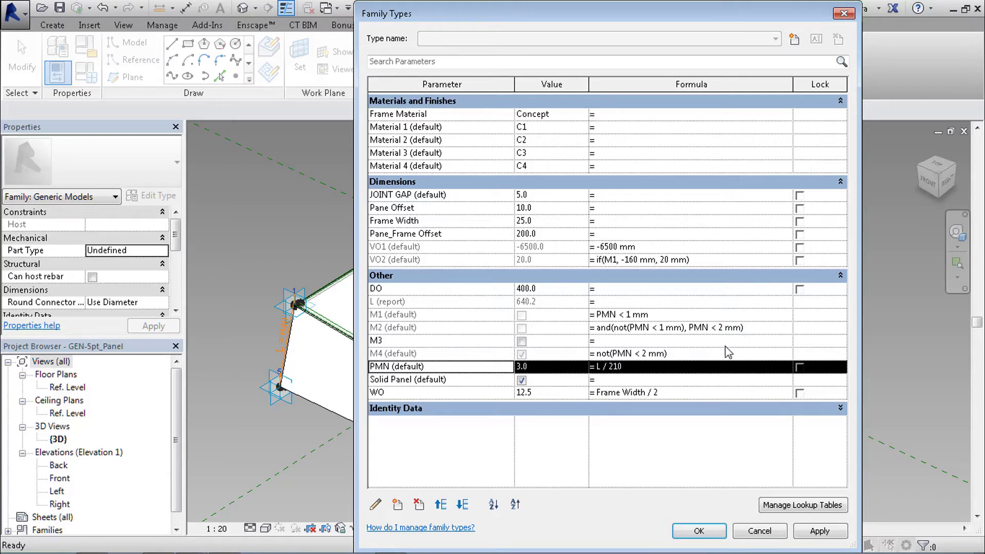
mouse_move(652, 374)
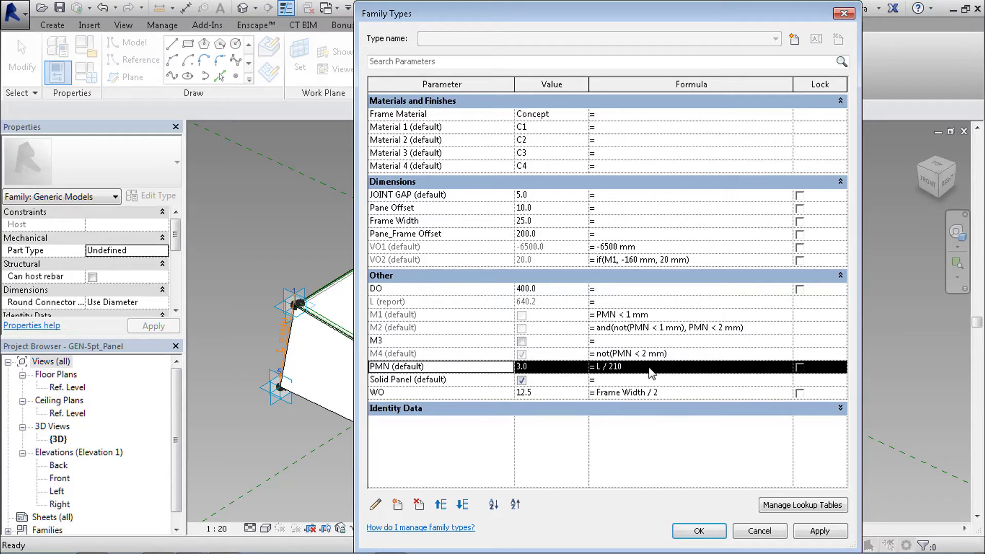
mouse_move(593, 374)
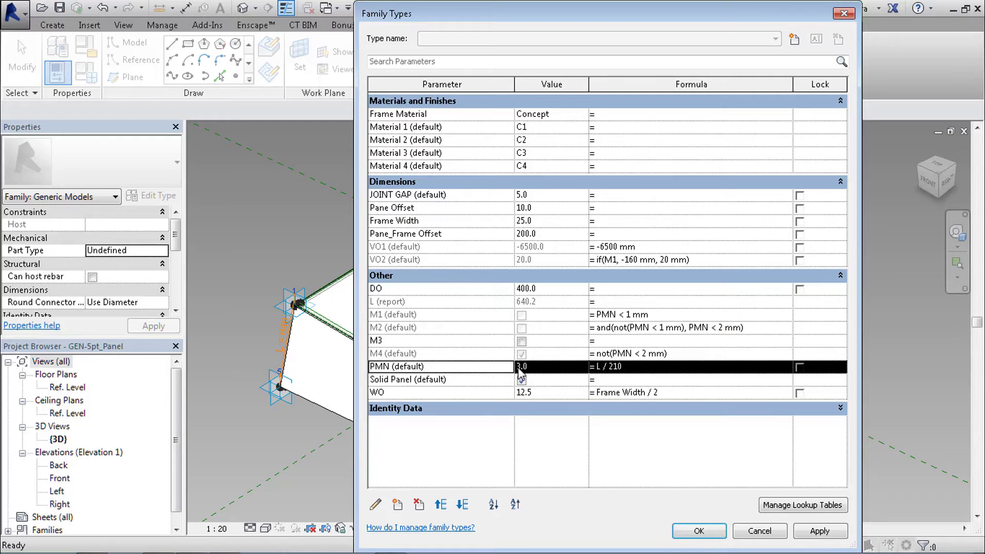
- Review the M1 and M2 formulas: PMN < 1 mm and between 1–2 mm
left_click(522, 379)
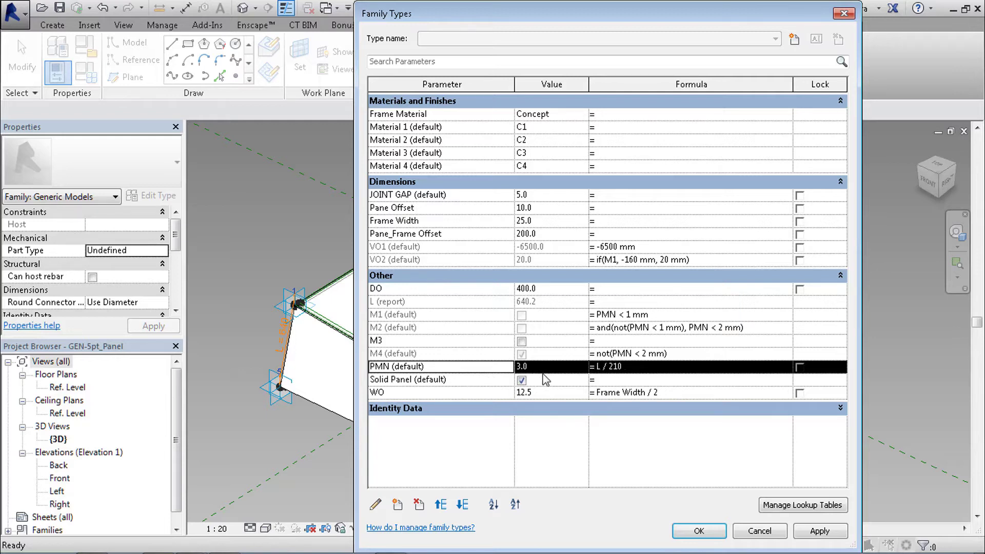
mouse_move(644, 320)
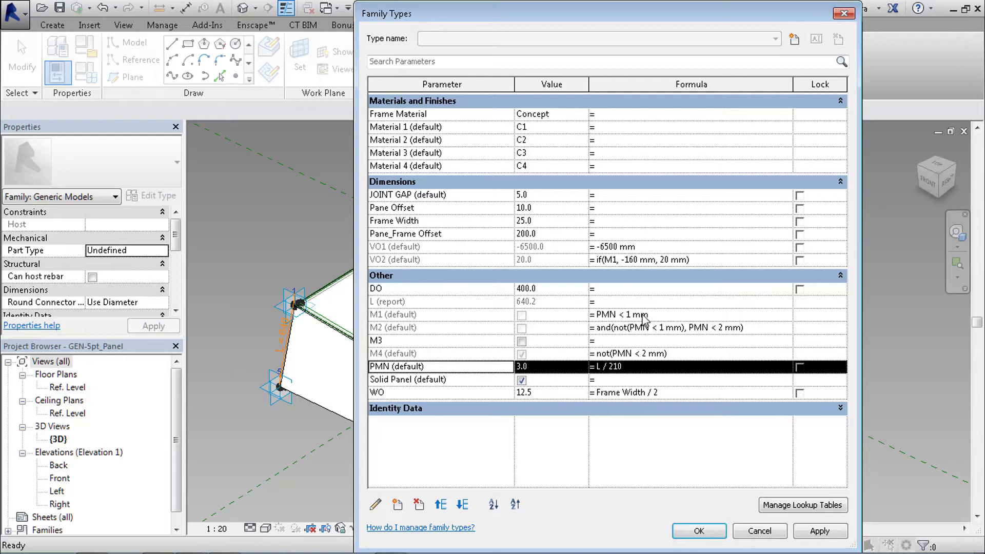
mouse_move(593, 350)
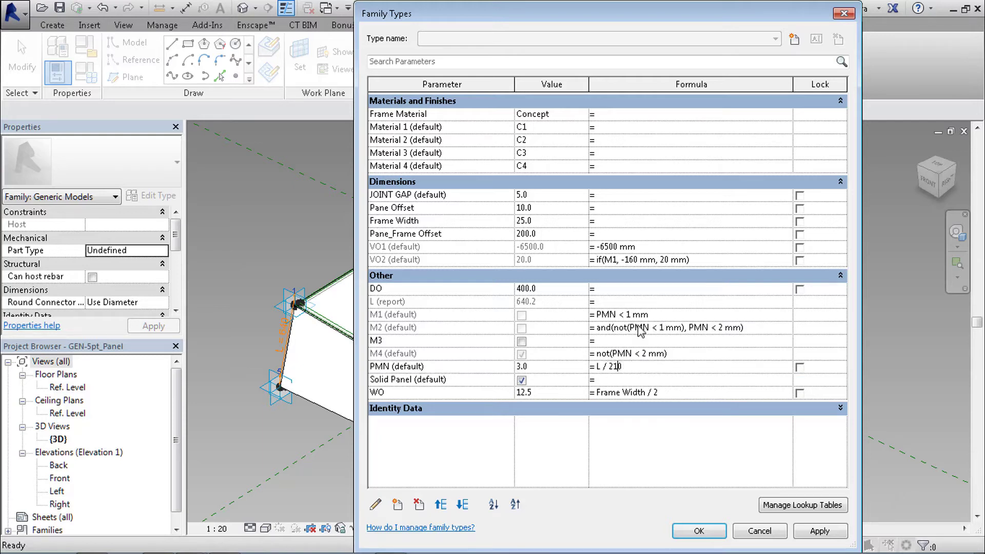
double_click(622, 314)
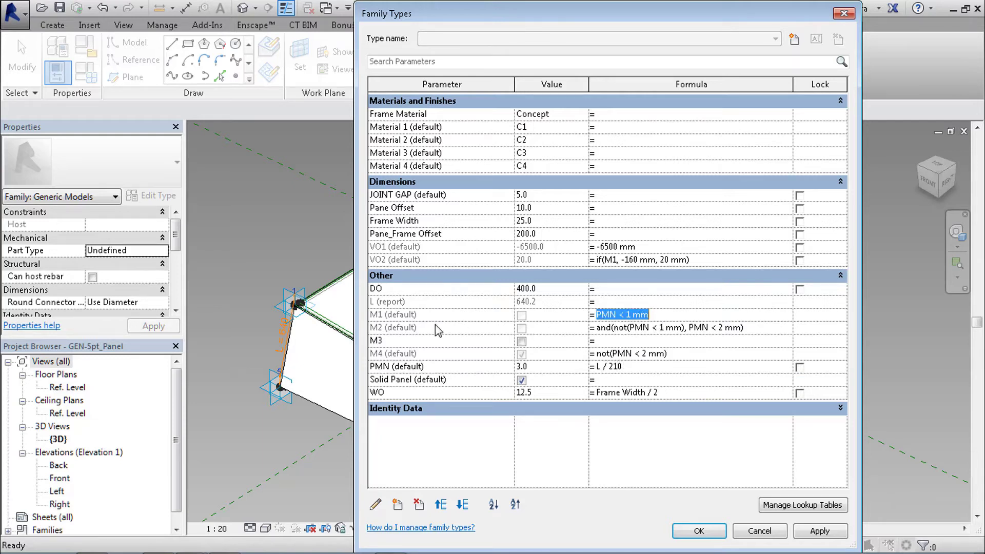
mouse_move(710, 331)
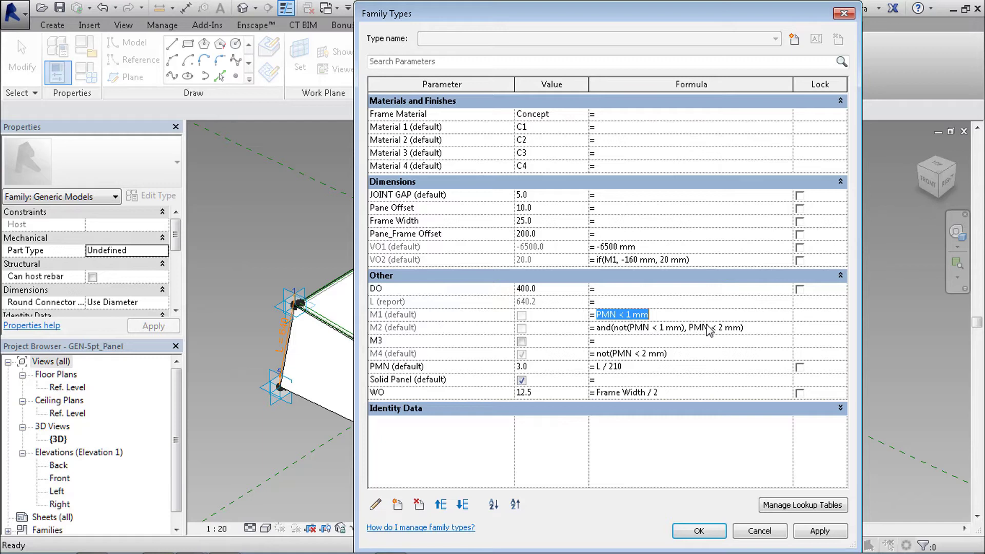
left_click(690, 327)
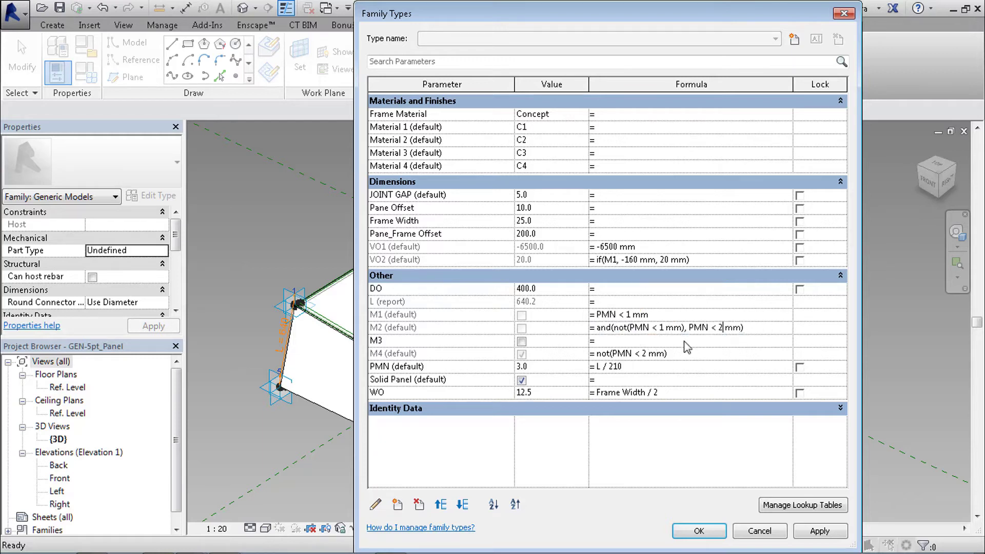
mouse_move(654, 374)
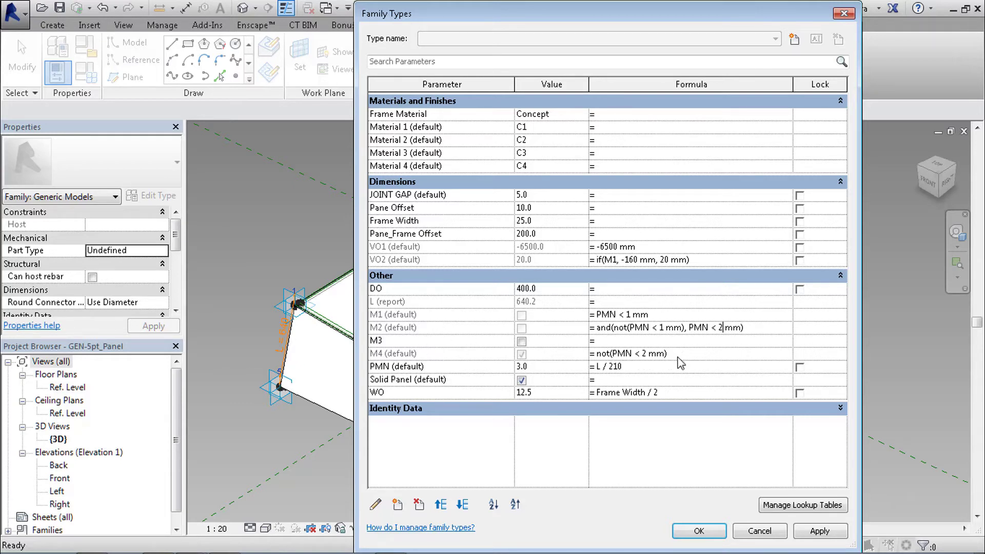
mouse_move(605, 359)
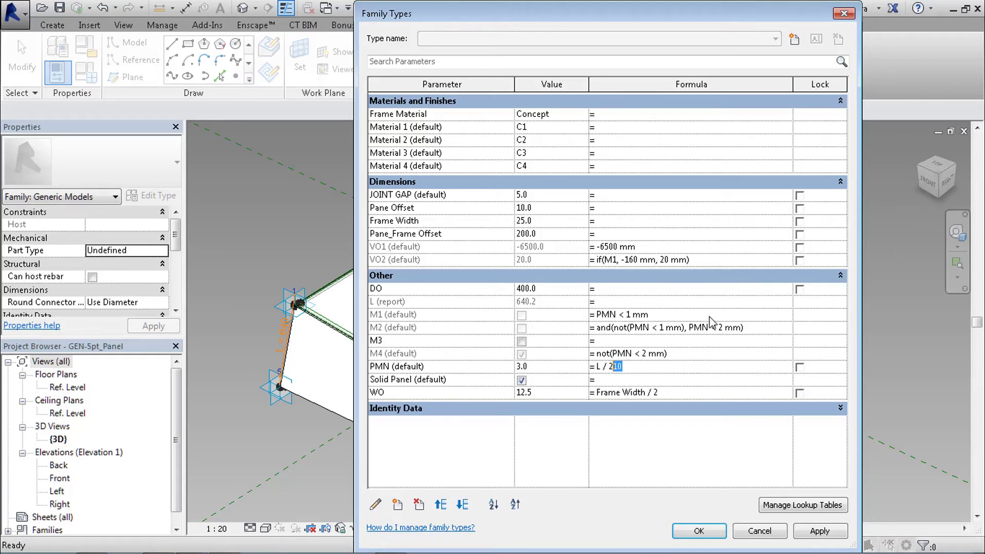
- Change the PMN divisor from 210 to 500
type("500")
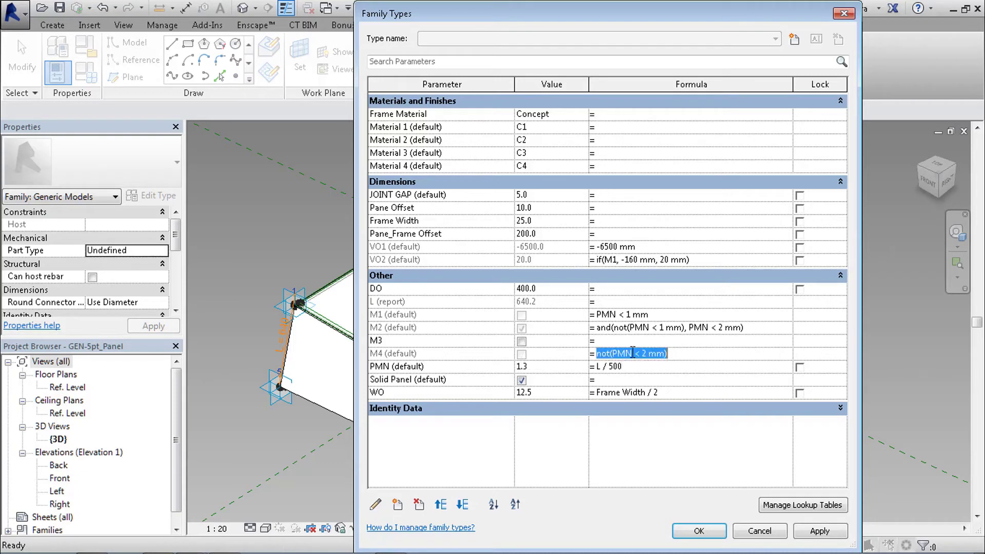
mouse_move(569, 367)
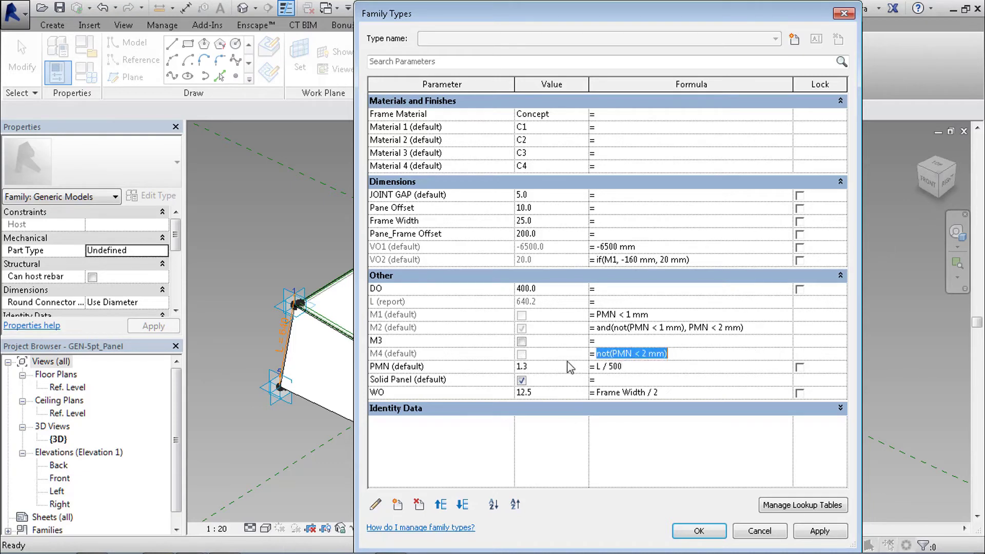
mouse_move(565, 348)
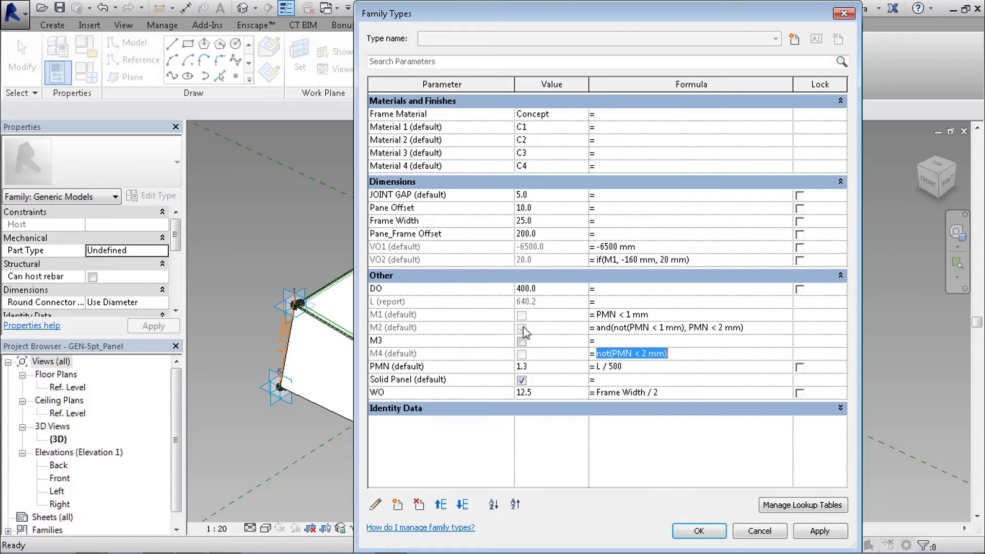
left_click(522, 328)
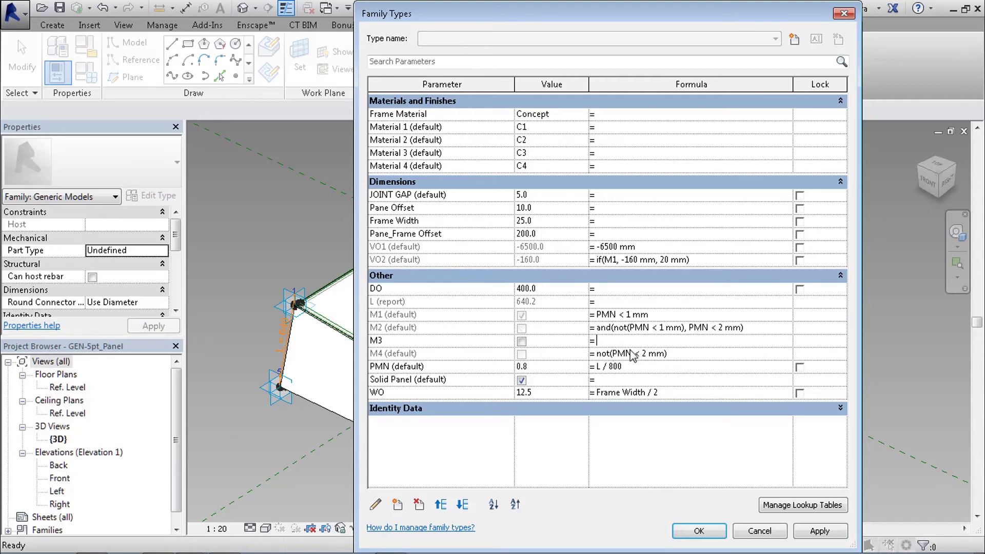
mouse_move(624, 313)
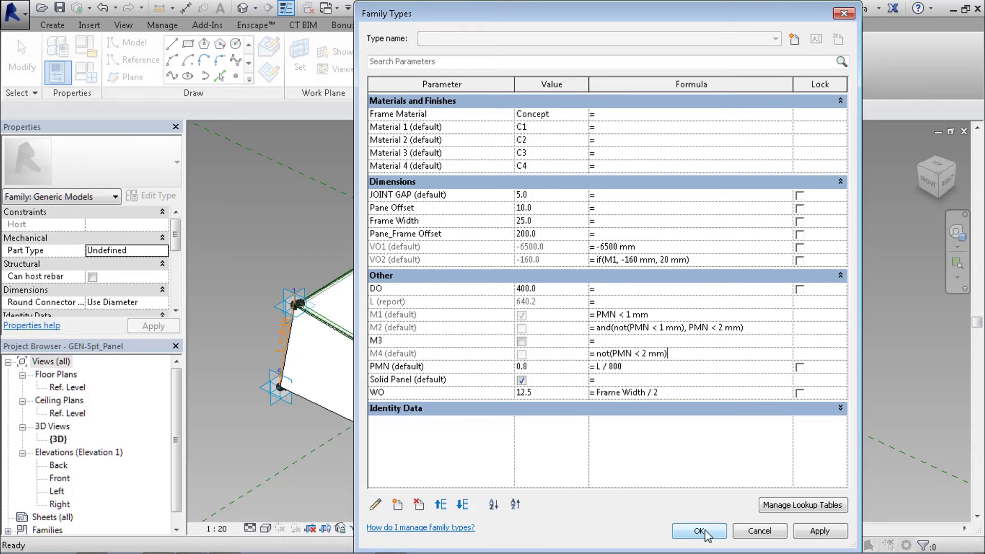
mouse_move(568, 336)
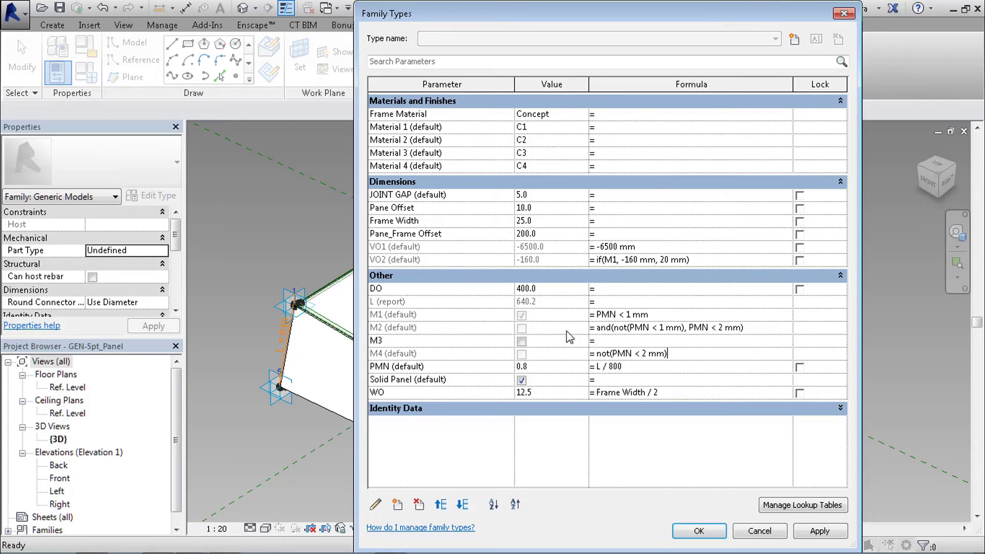
- Reopen the PMN formula L / 800 for editing
left_click(722, 366)
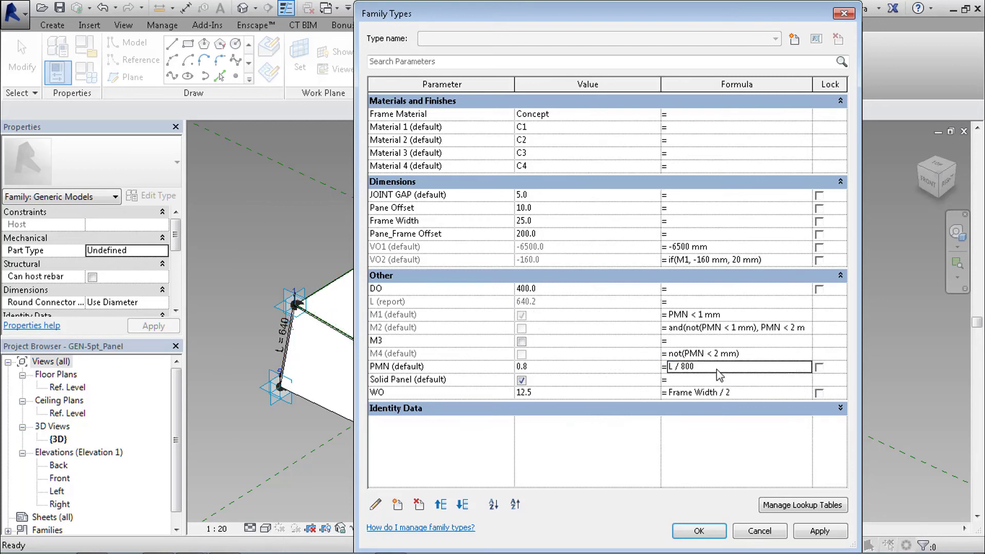